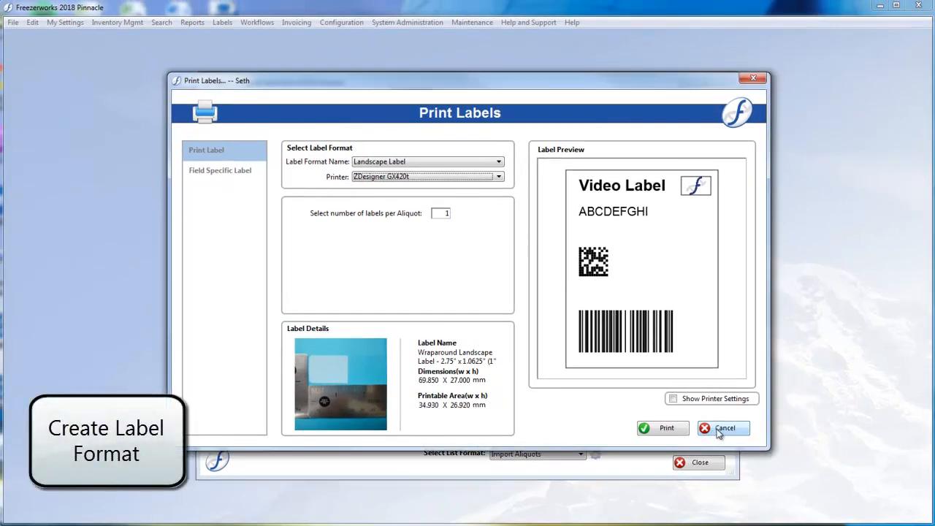
# Step: Cancel Print Labels and reach Configure Bar Code Label via Configuration > Data Entry and Display
pyautogui.click(725, 428)
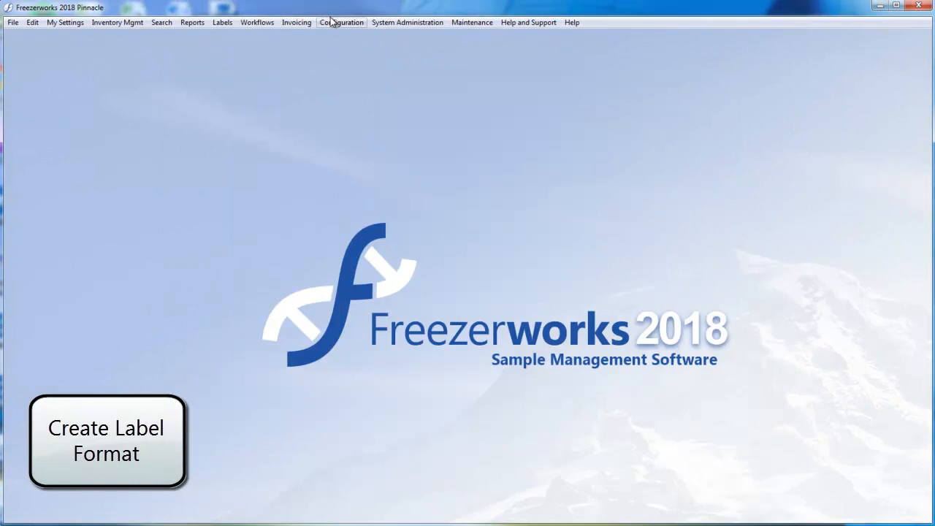
pyautogui.click(342, 22)
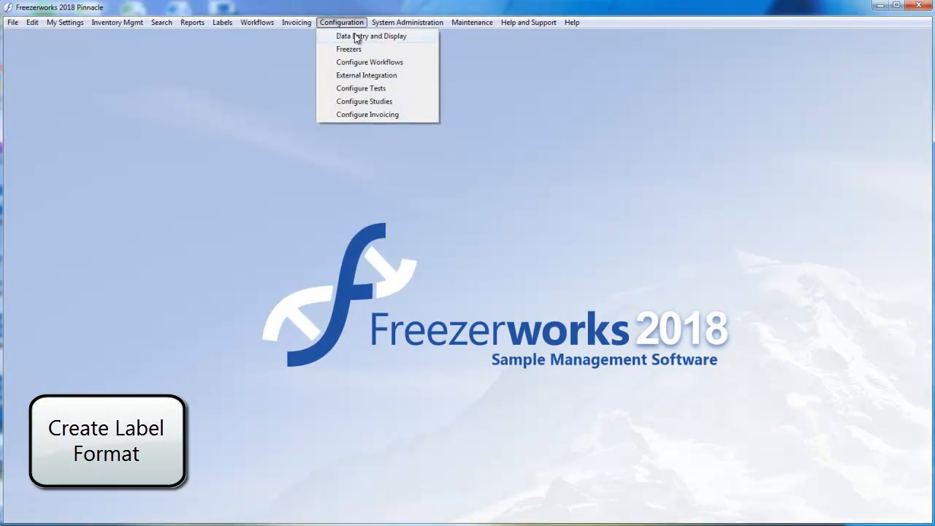
pyautogui.click(371, 36)
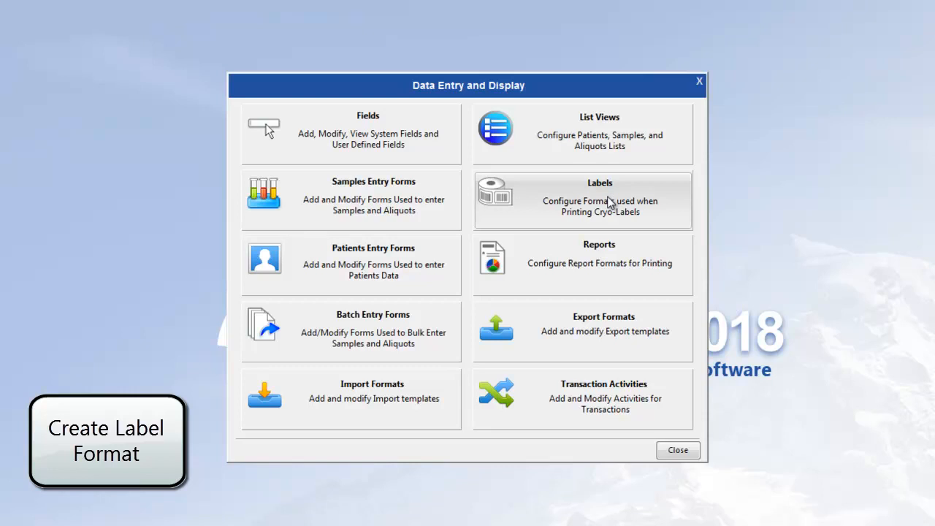
pyautogui.click(581, 200)
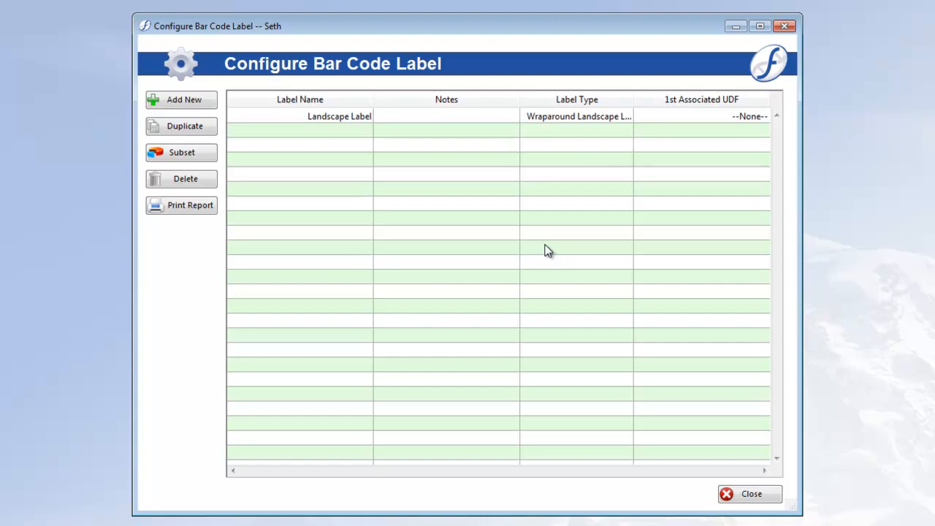
pyautogui.moveTo(480, 246)
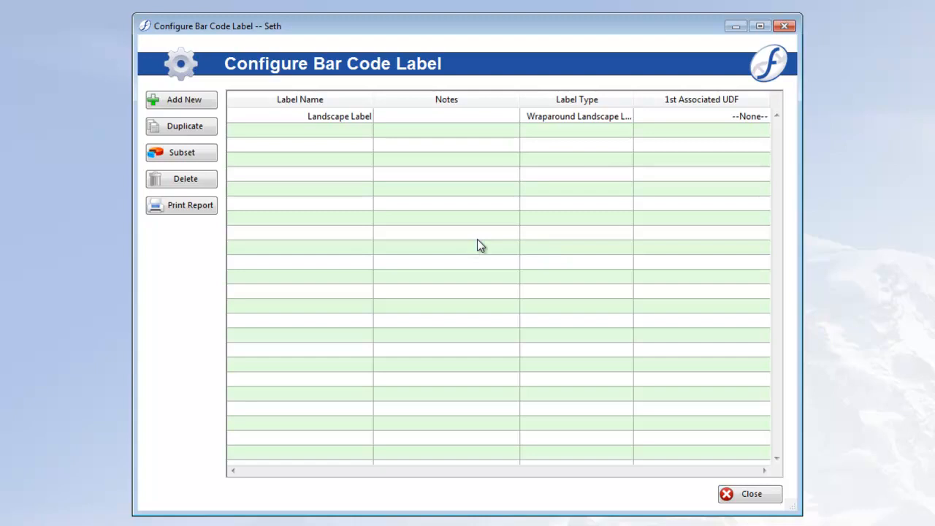
# Step: Add a new label format named 'Video Label' with 0 labels per sample
pyautogui.click(184, 99)
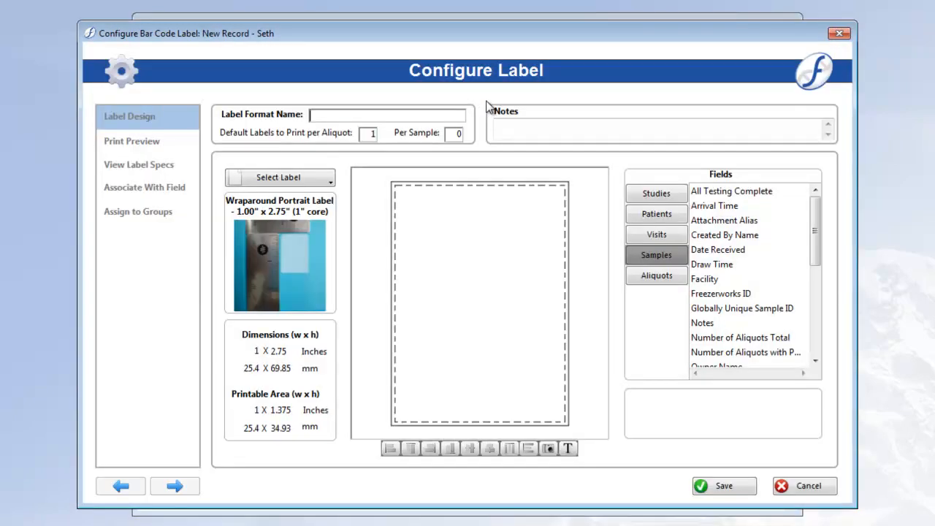
pyautogui.moveTo(508, 105)
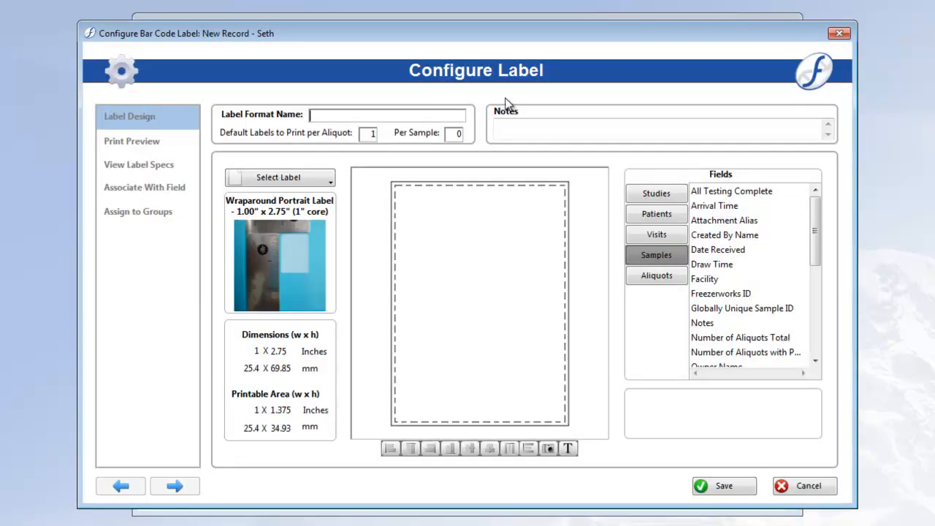
pyautogui.write('Video Label')
pyautogui.click(453, 133)
pyautogui.write('1')
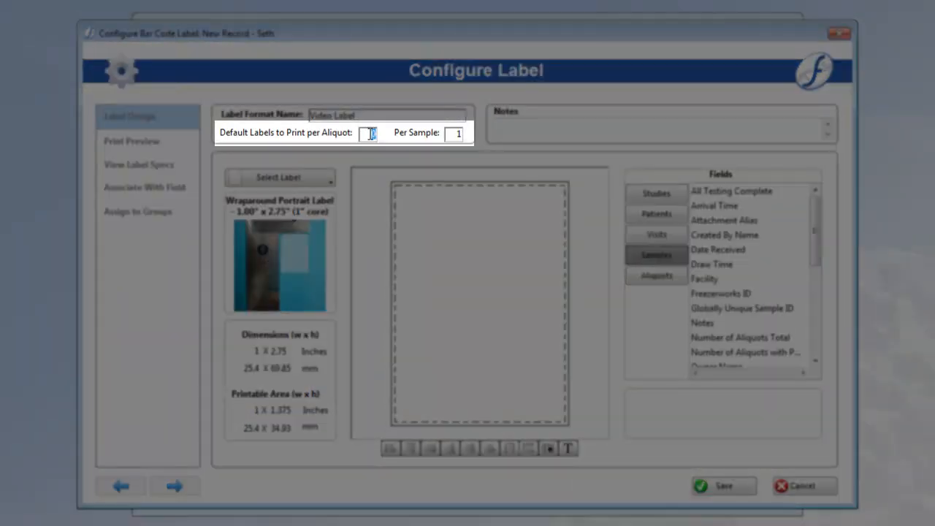
pyautogui.write('0')
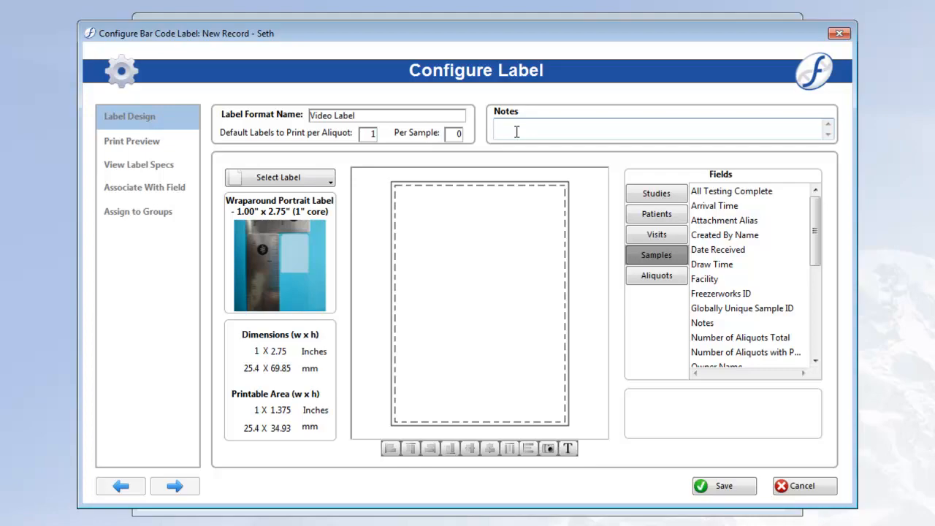
pyautogui.moveTo(555, 125)
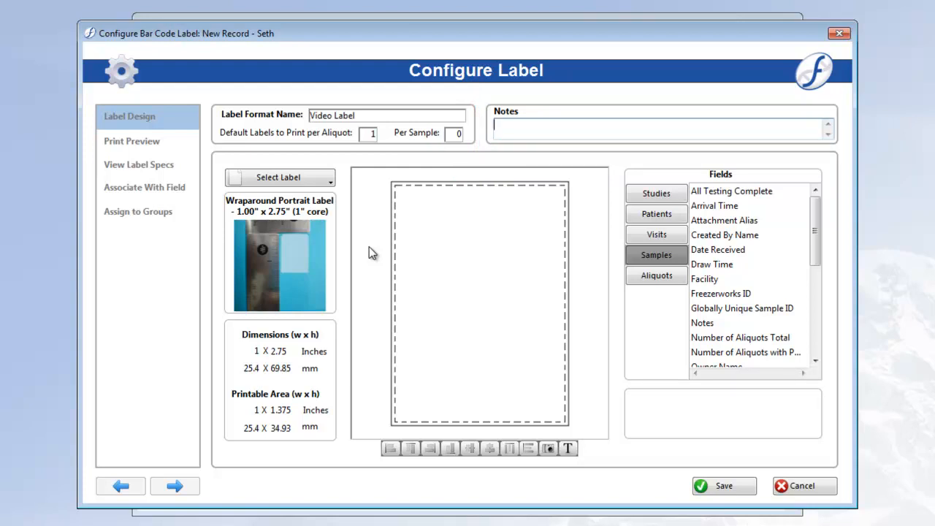
pyautogui.click(279, 177)
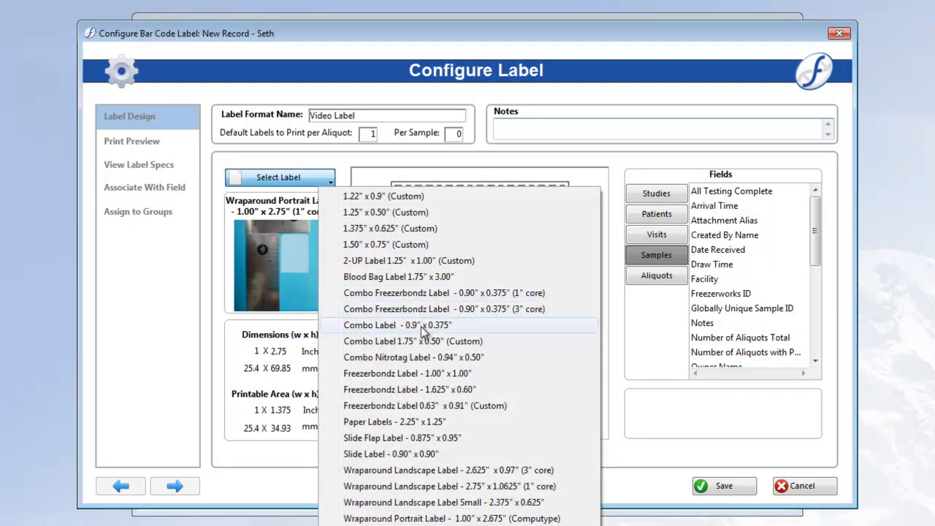
pyautogui.moveTo(462, 329)
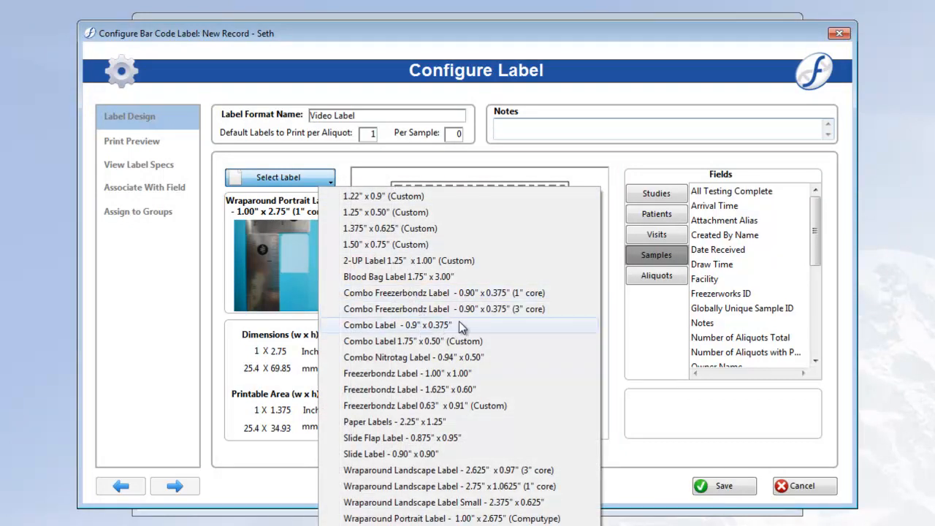
pyautogui.click(397, 324)
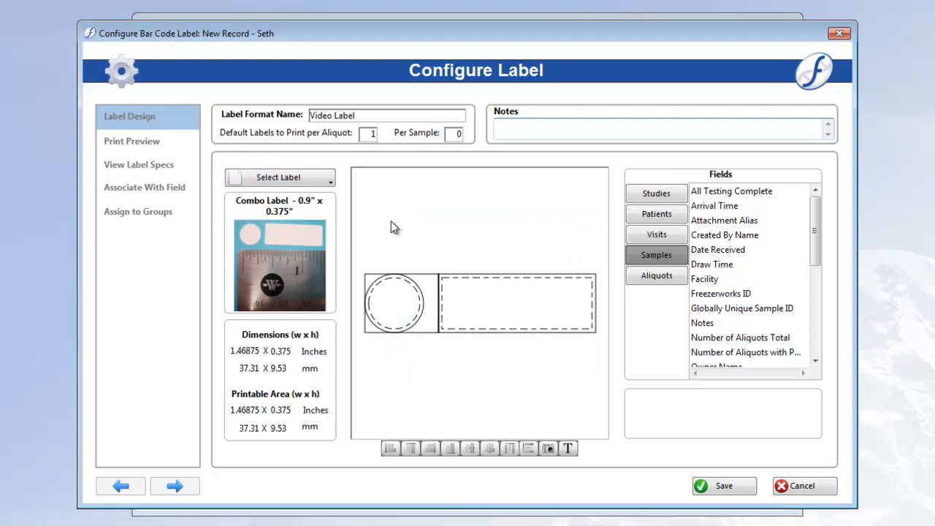
pyautogui.click(278, 177)
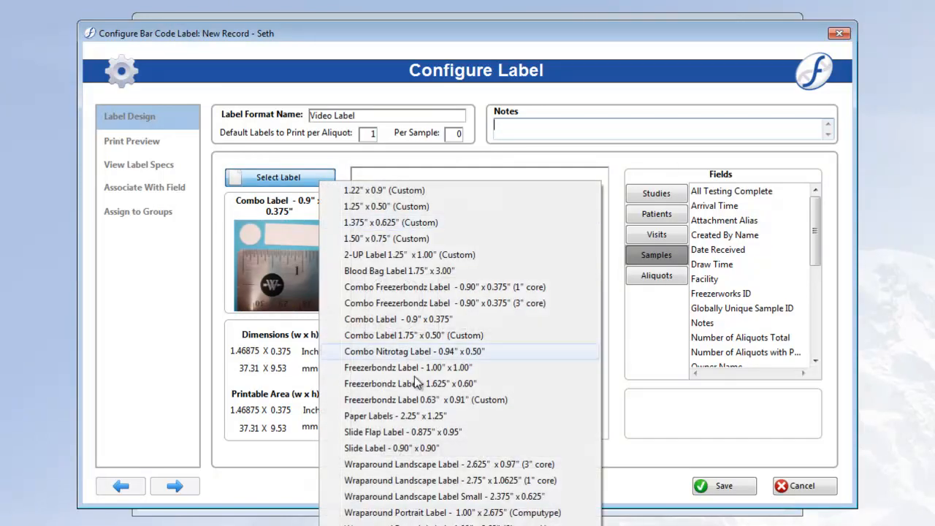
pyautogui.click(453, 512)
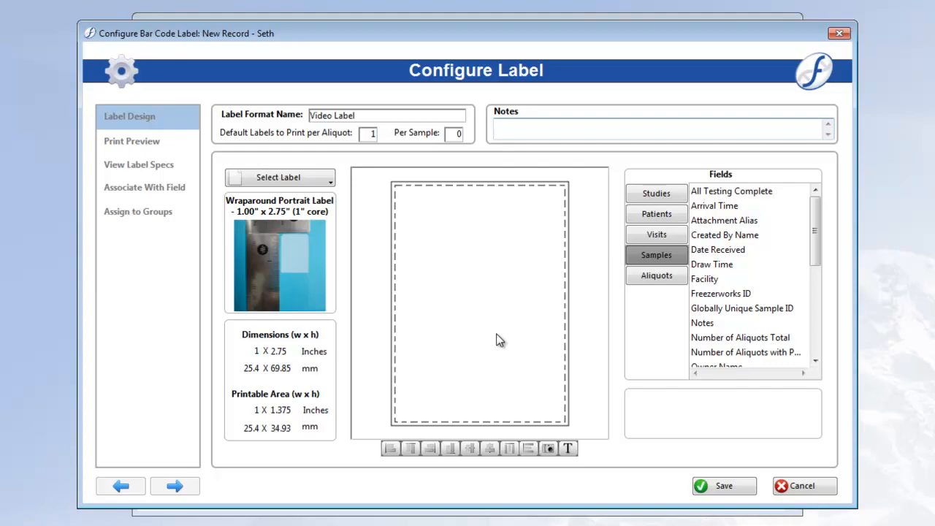
# Step: Draw a text box at the top of the label containing 'Video Label'
pyautogui.click(566, 447)
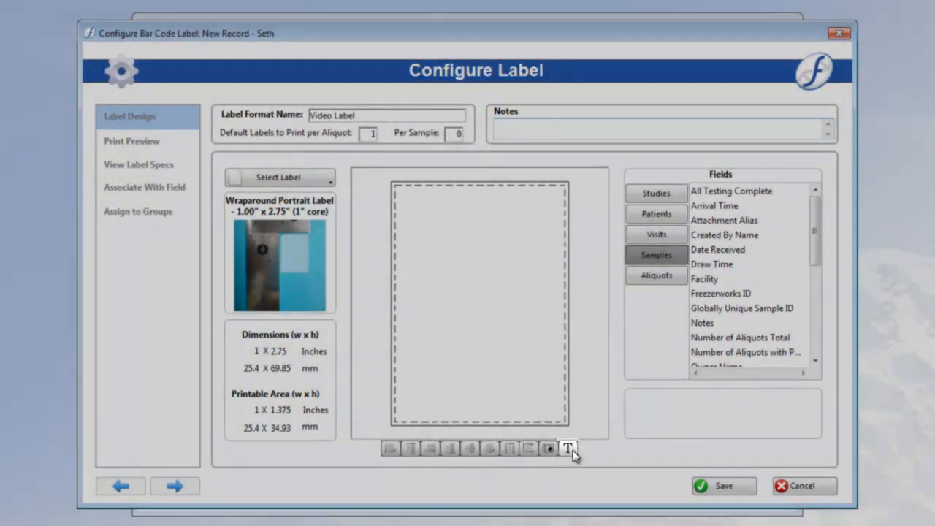
pyautogui.moveTo(567, 447)
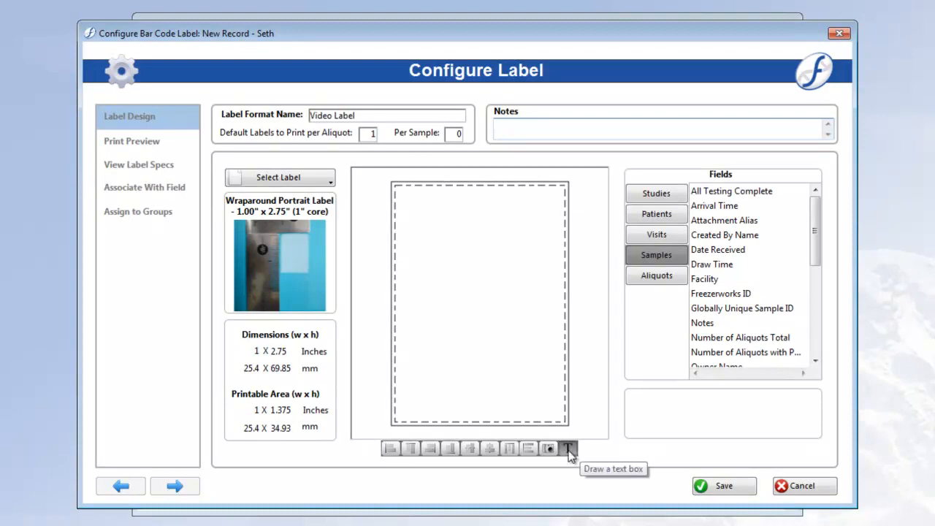
pyautogui.click(566, 447)
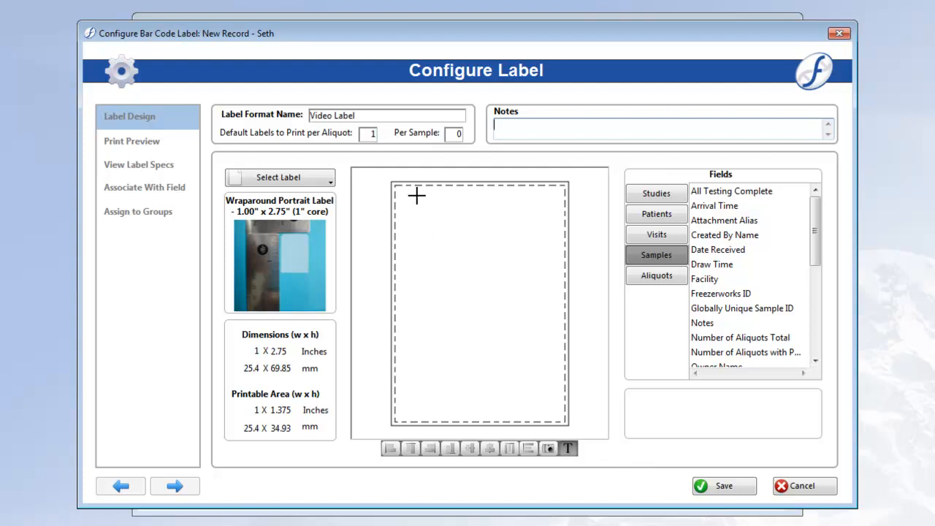
pyautogui.moveTo(411, 193); pyautogui.dragTo(514, 222)
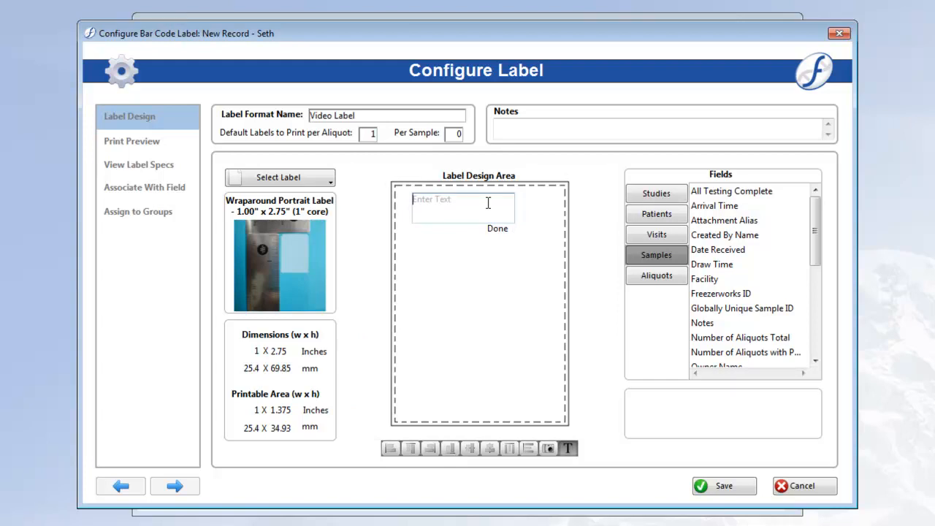
pyautogui.write('Video Label')
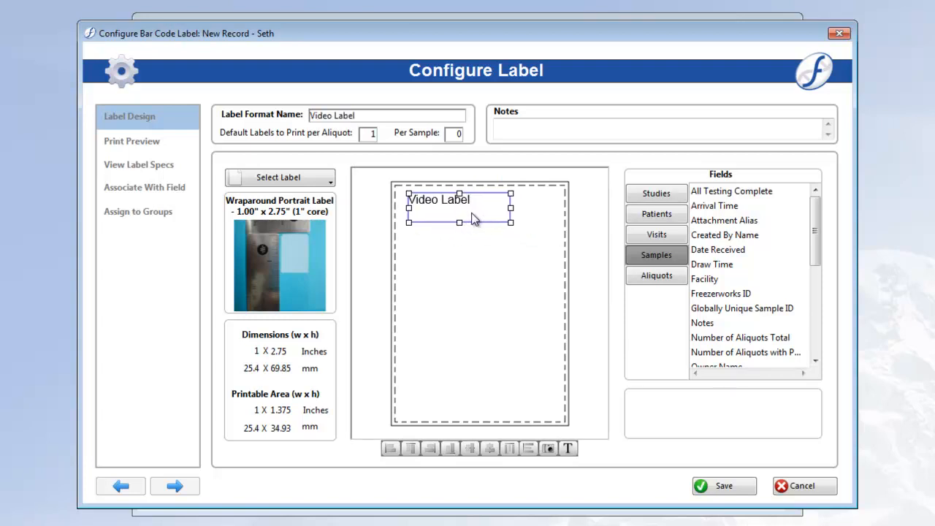
# Step: Resize the heading text box and set its font size to 8
pyautogui.moveTo(511, 222); pyautogui.dragTo(520, 228)
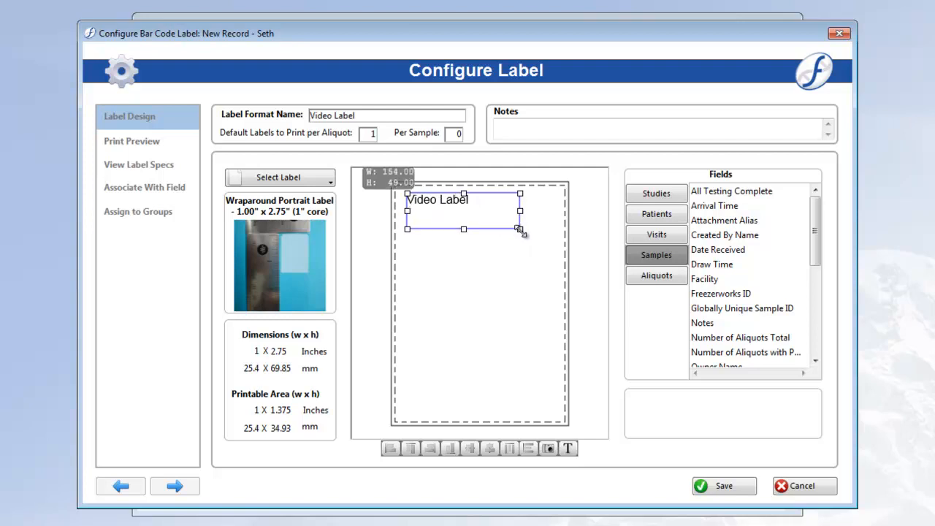
pyautogui.moveTo(519, 227); pyautogui.dragTo(520, 230)
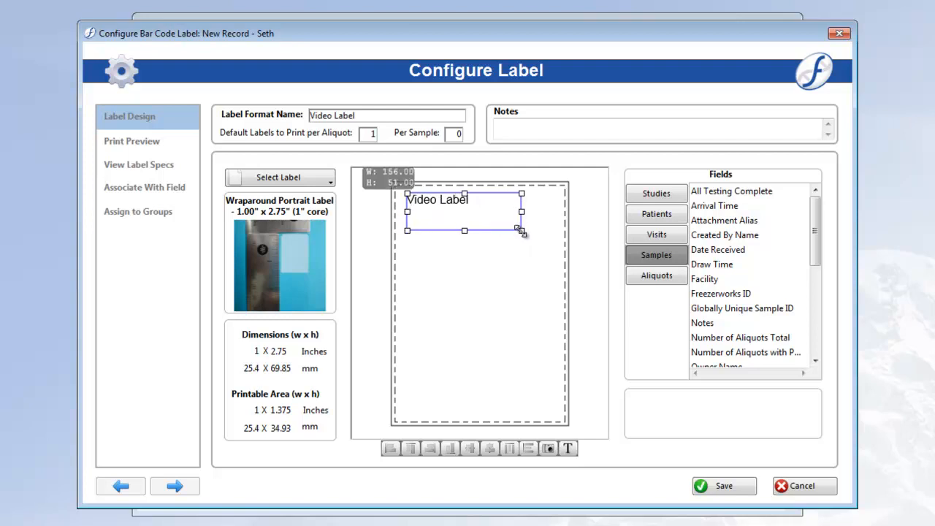
pyautogui.moveTo(520, 231); pyautogui.dragTo(508, 222)
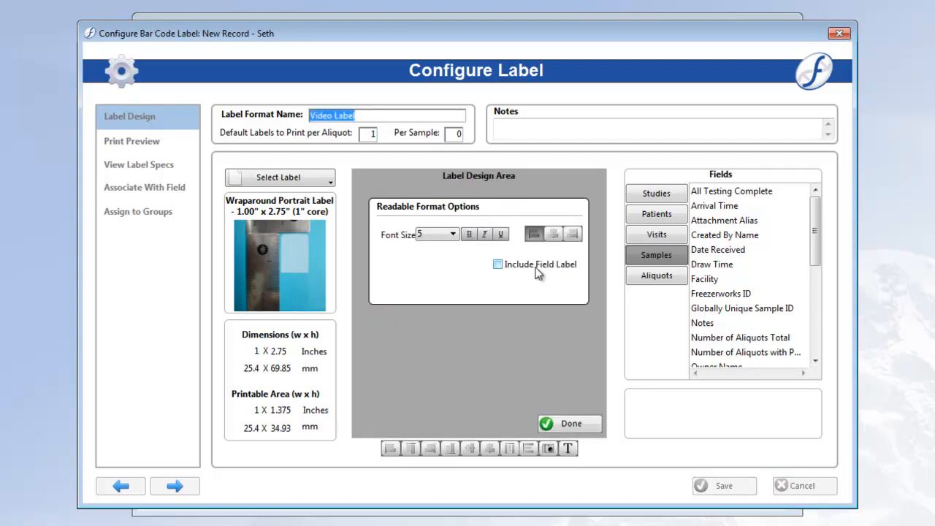
pyautogui.click(453, 234)
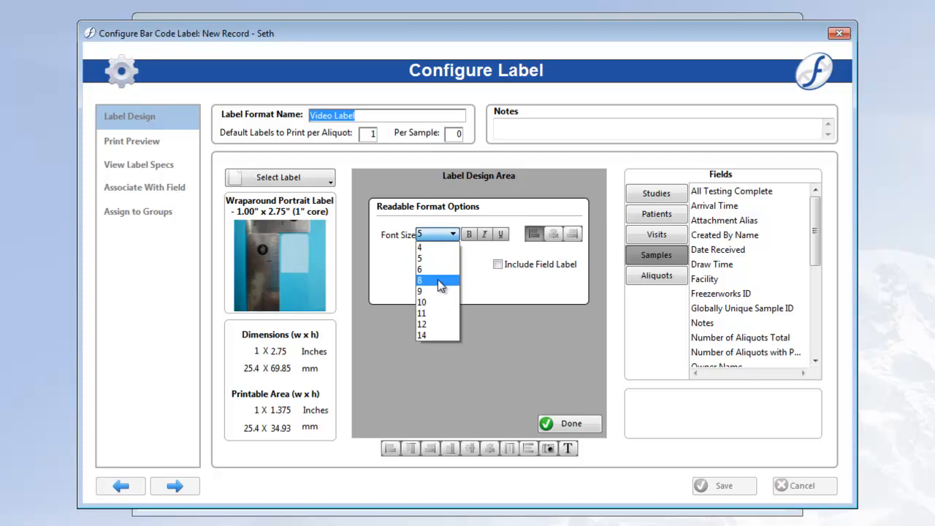
pyautogui.click(419, 280)
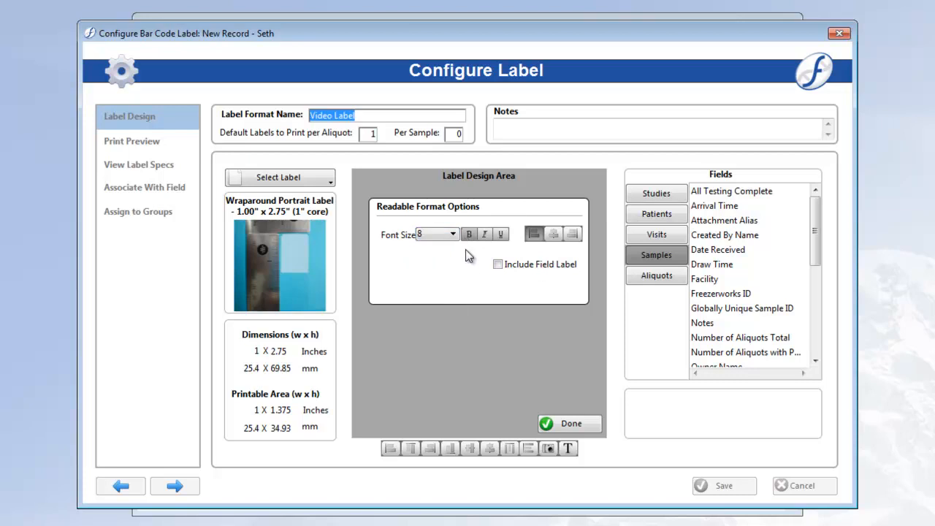
pyautogui.click(571, 424)
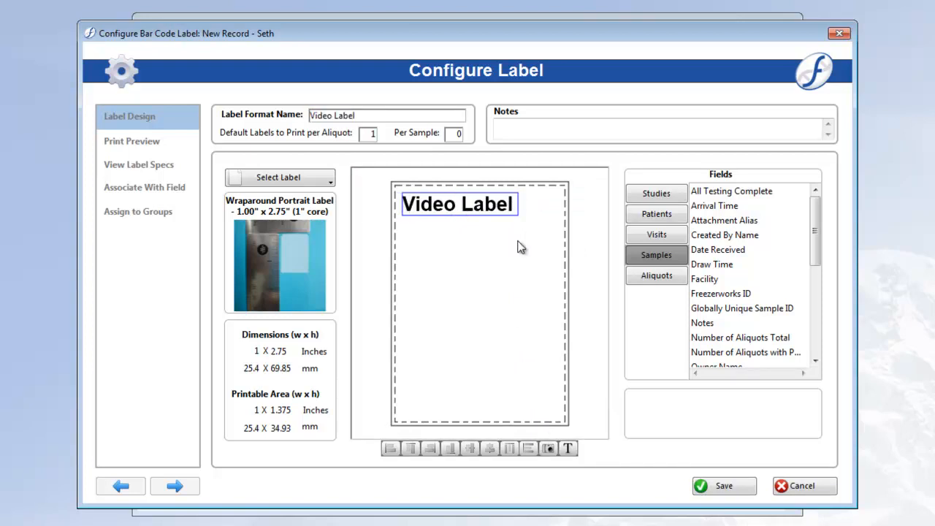
pyautogui.moveTo(549, 449)
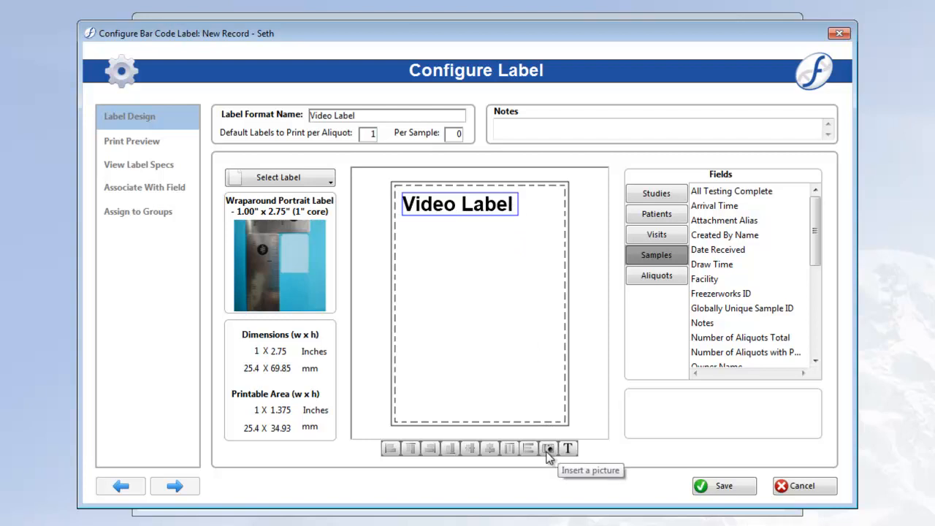
# Step: Begin inserting a picture onto the Video Label design
pyautogui.click(549, 447)
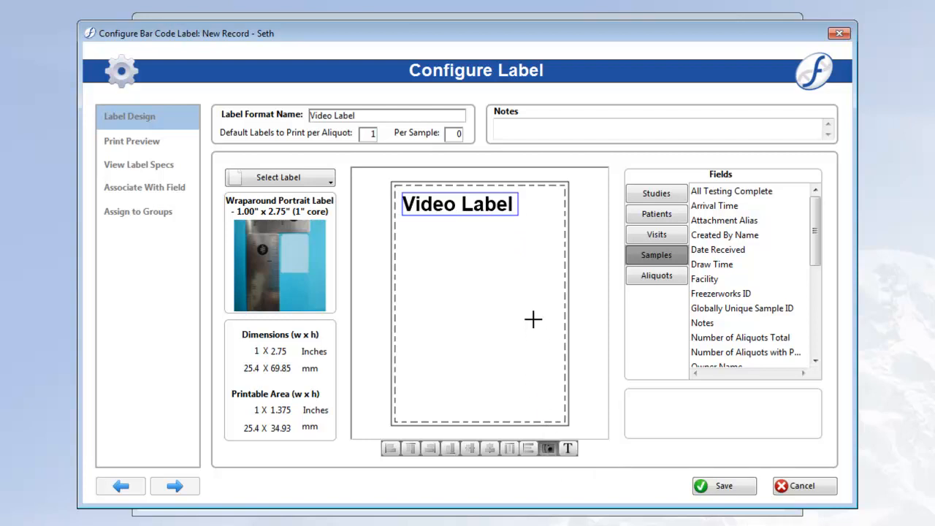
pyautogui.moveTo(525, 193)
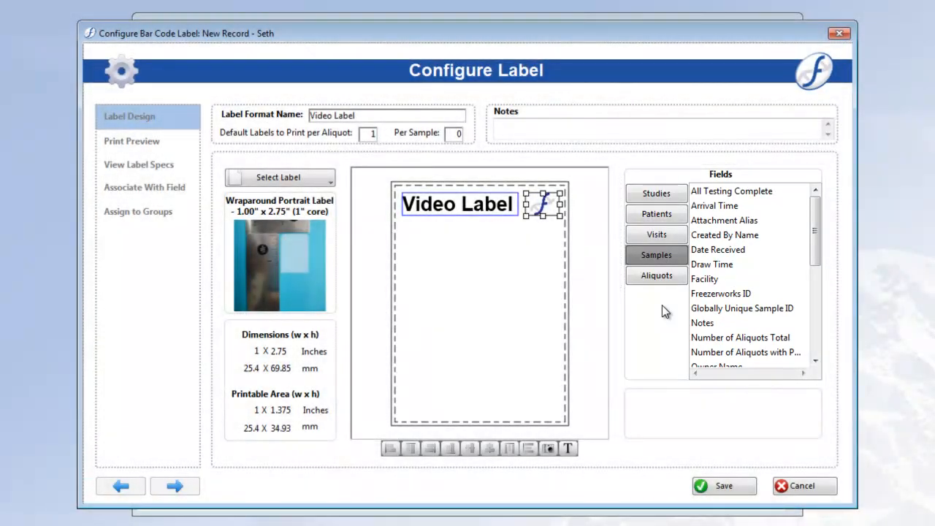
# Step: Show the Aliquots field list for adding Unique Aliquot ID to the label
pyautogui.click(655, 275)
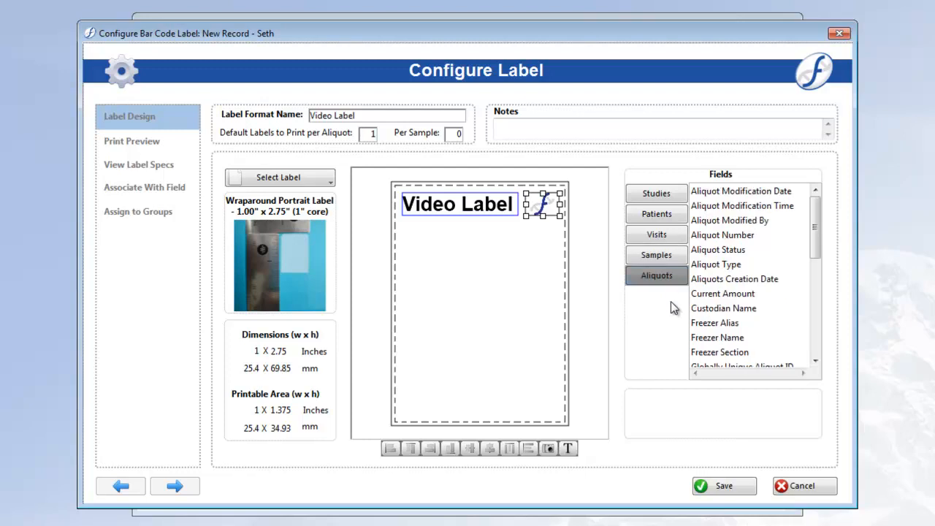
pyautogui.moveTo(672, 308)
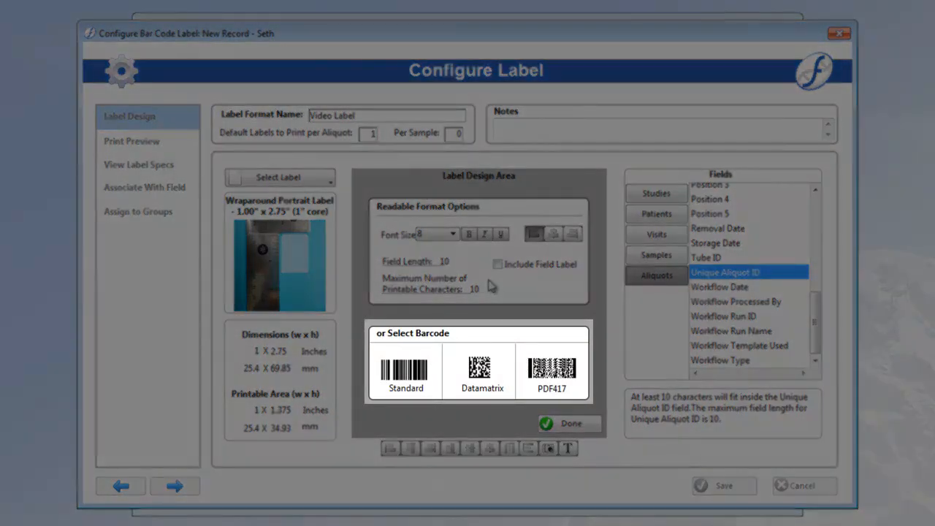
pyautogui.moveTo(482, 266)
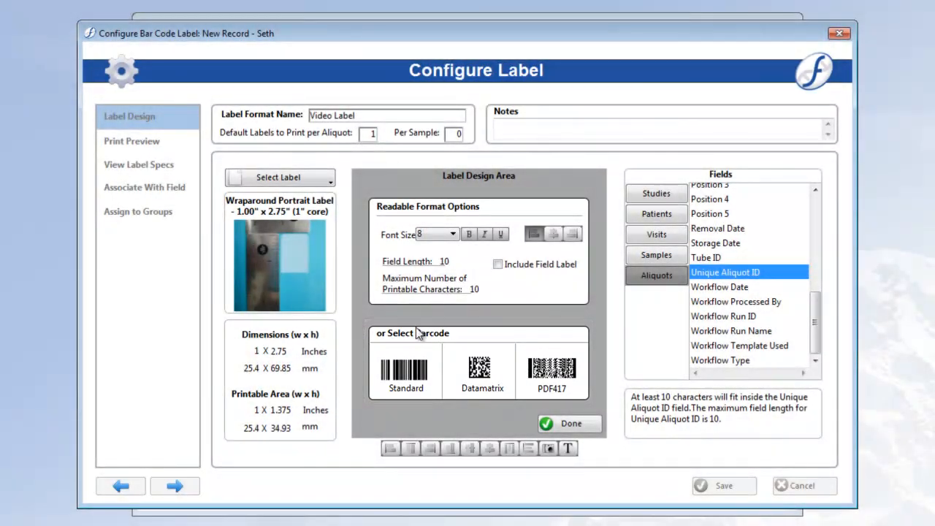
pyautogui.click(481, 371)
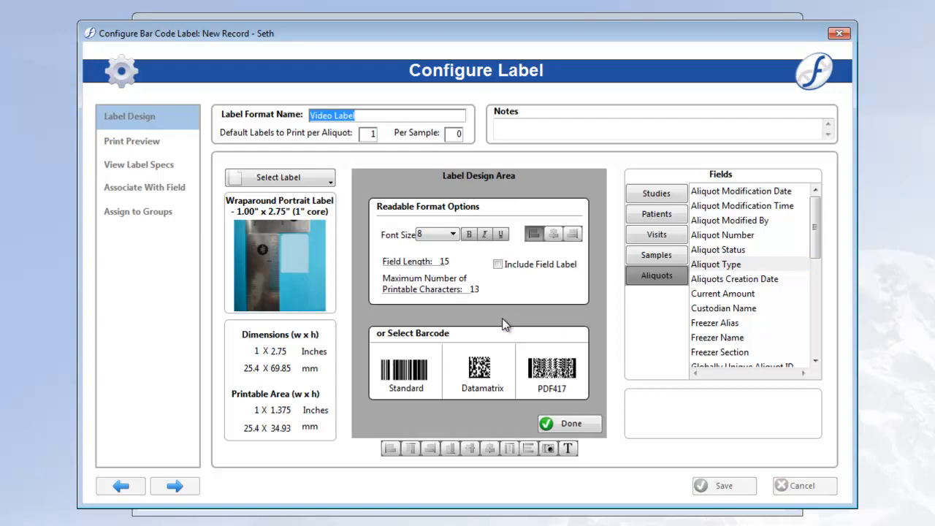
# Step: Give the Aliquot Type readable text a larger font size and confirm its options
pyautogui.click(452, 234)
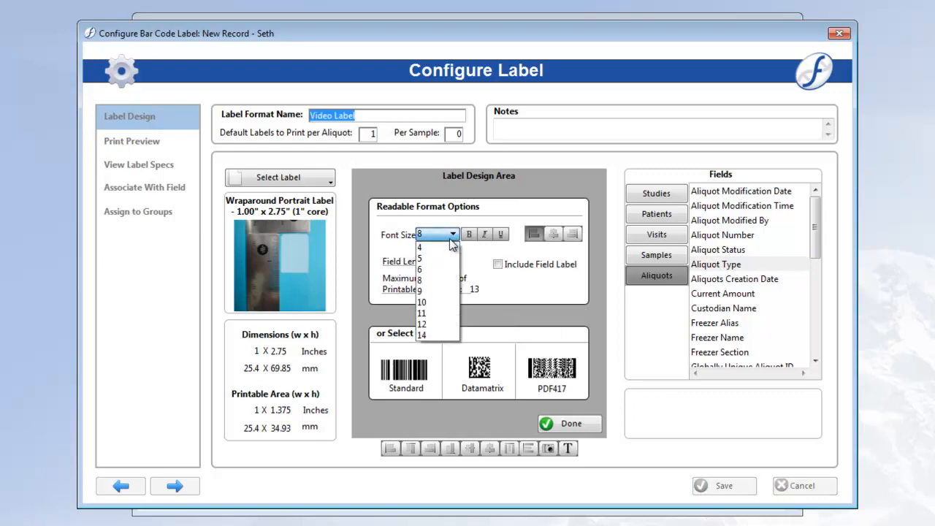
pyautogui.click(421, 260)
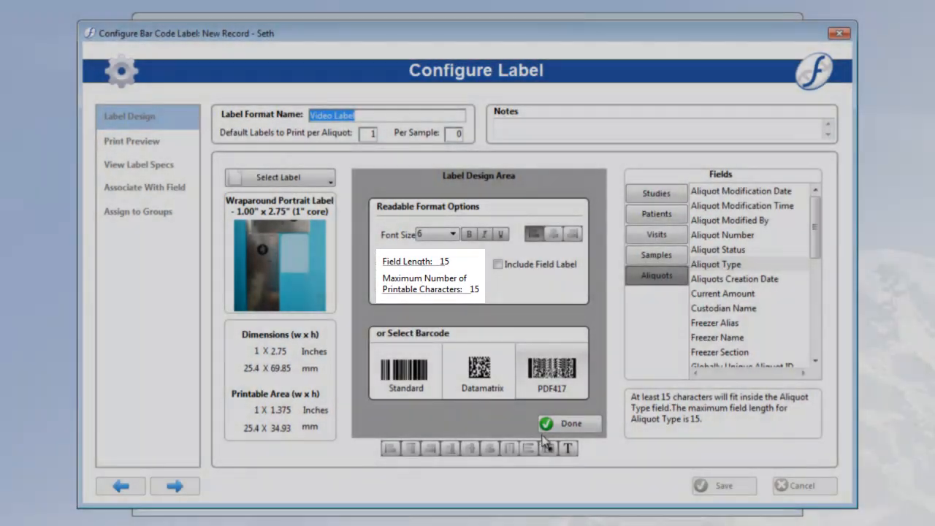
pyautogui.click(570, 424)
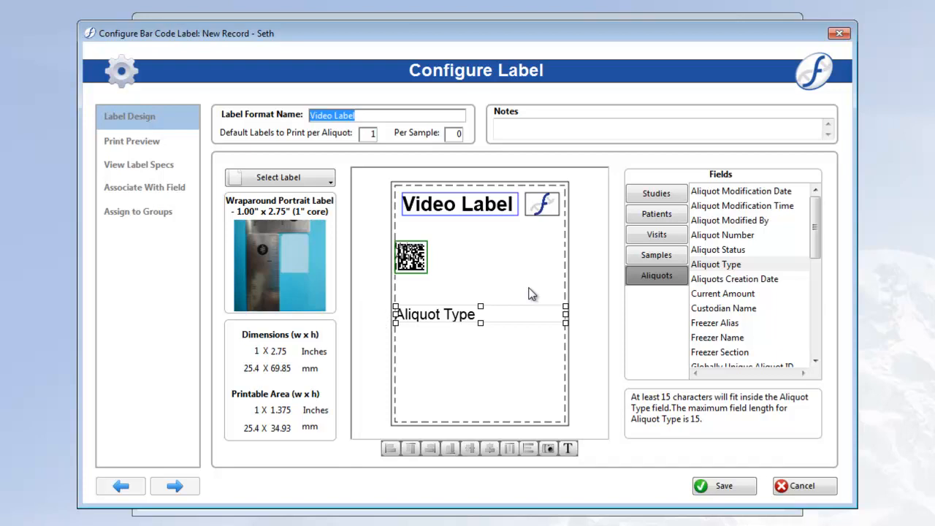
# Step: Show the Samples field list for adding Freezerworks ID to the label
pyautogui.click(655, 254)
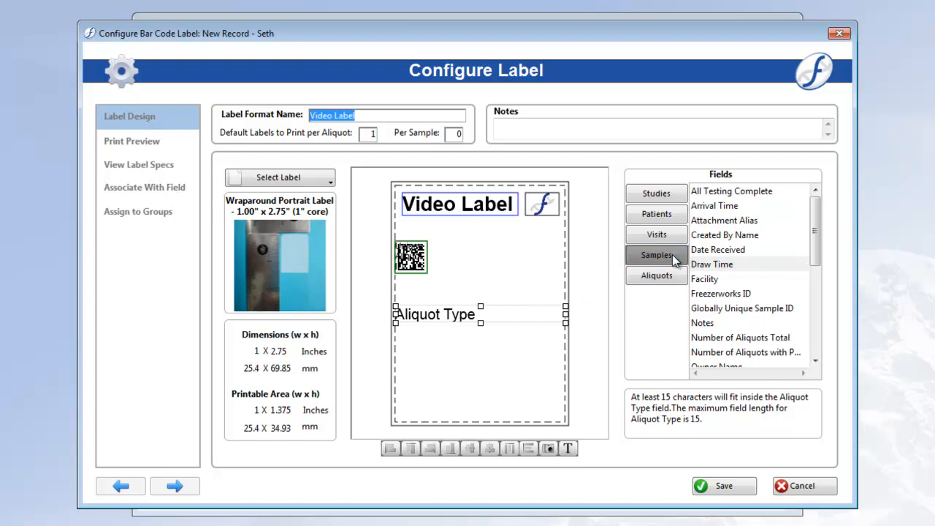
pyautogui.moveTo(763, 266)
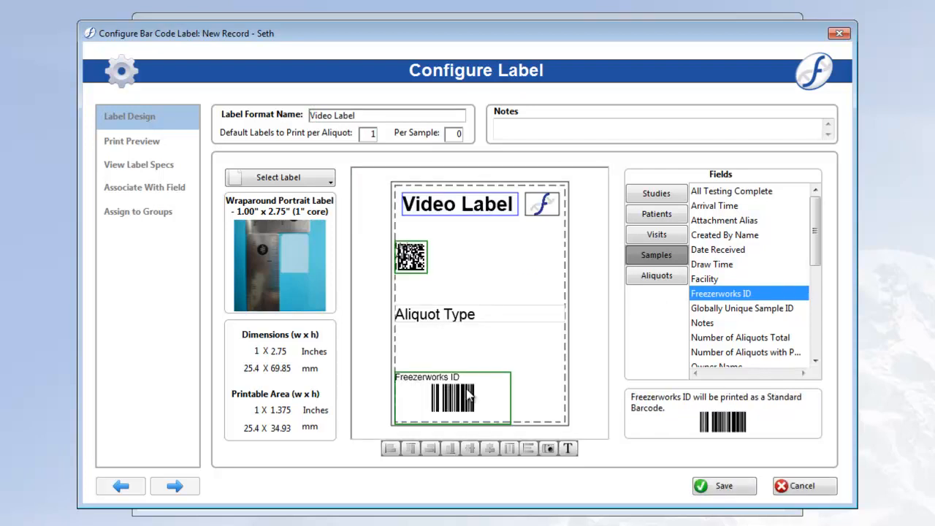
pyautogui.moveTo(526, 454)
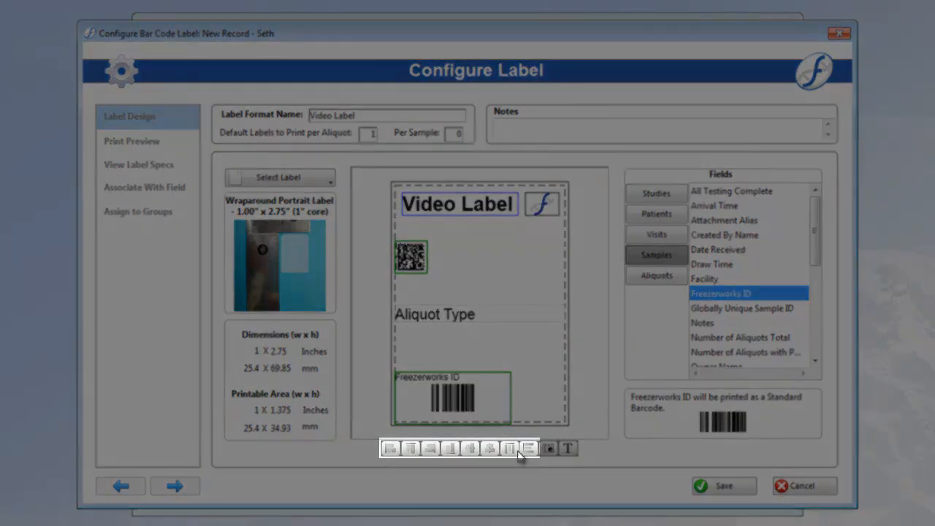
# Step: Align the Freezerworks ID barcode and reposition the Datamatrix code on the label
pyautogui.click(456, 383)
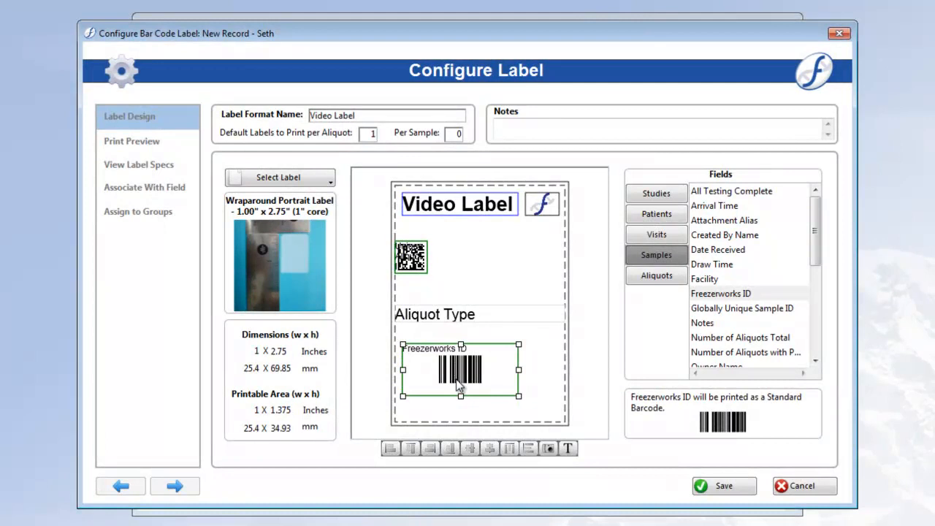
pyautogui.click(410, 257)
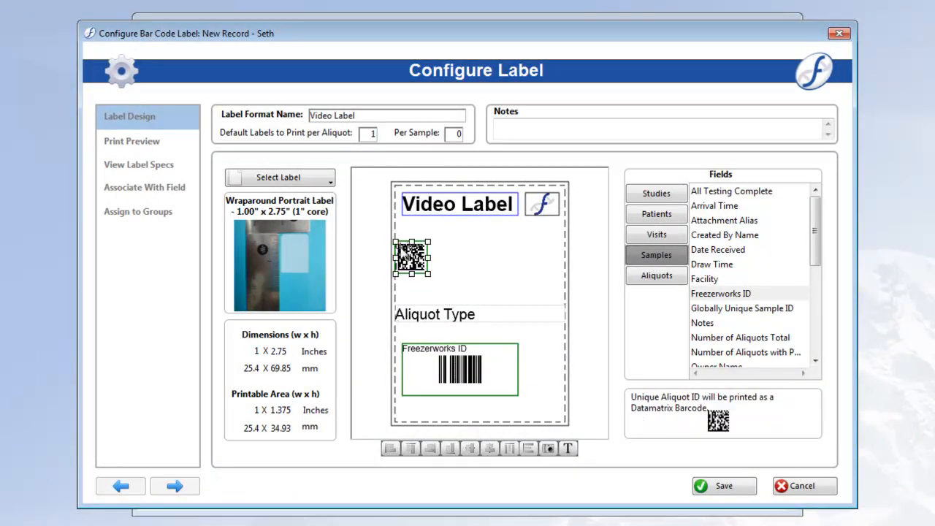
pyautogui.click(435, 314)
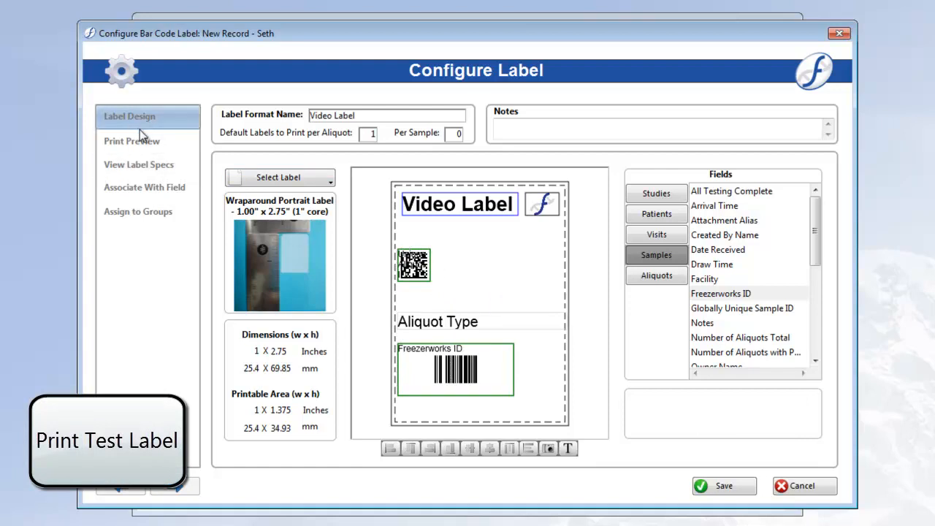
# Step: Preview the Video Label and choose ZDesigner GX420t as the printer
pyautogui.click(132, 140)
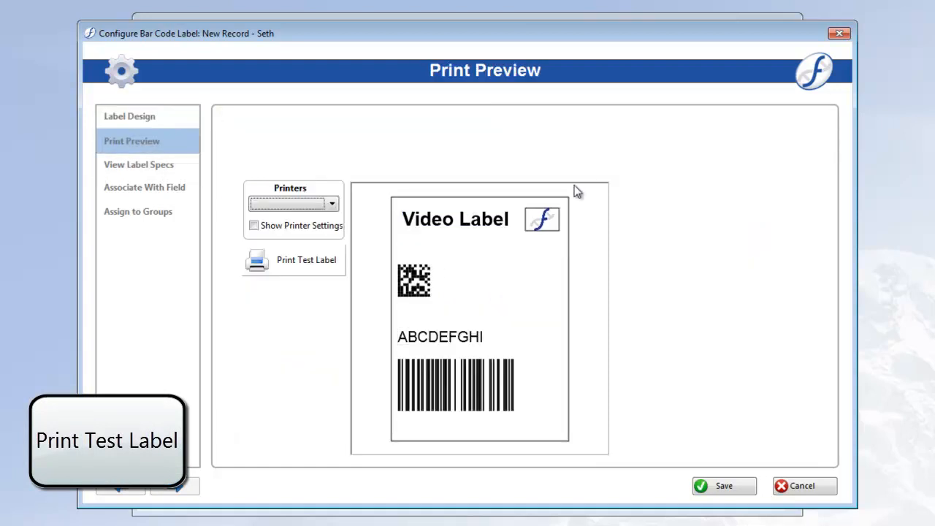
pyautogui.moveTo(585, 184)
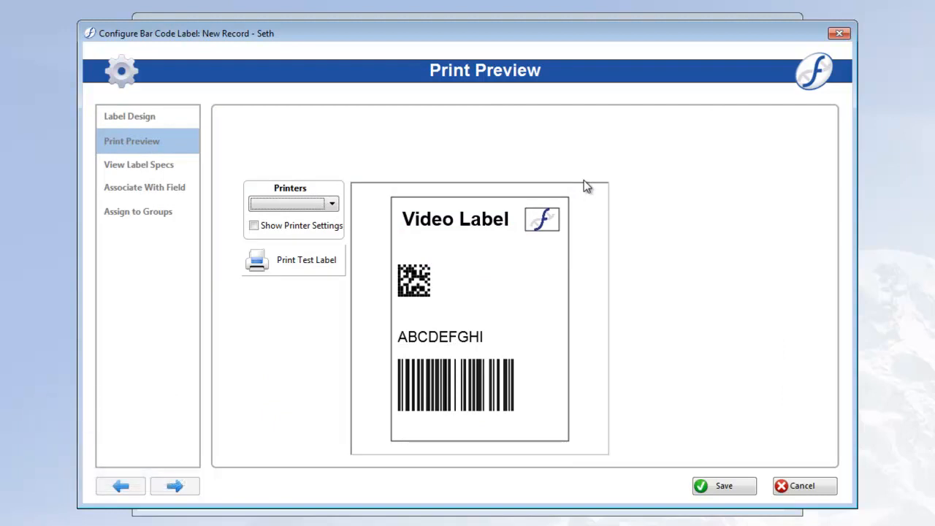
pyautogui.click(331, 203)
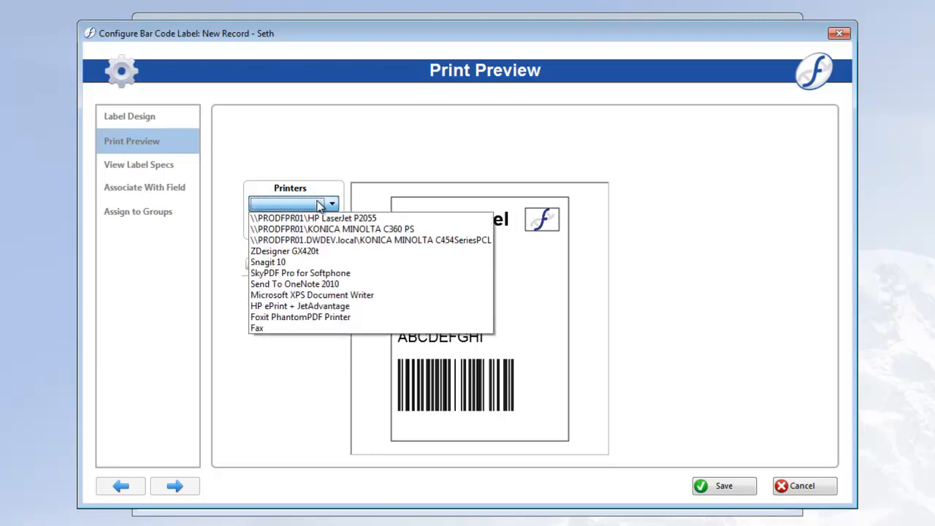
pyautogui.click(285, 251)
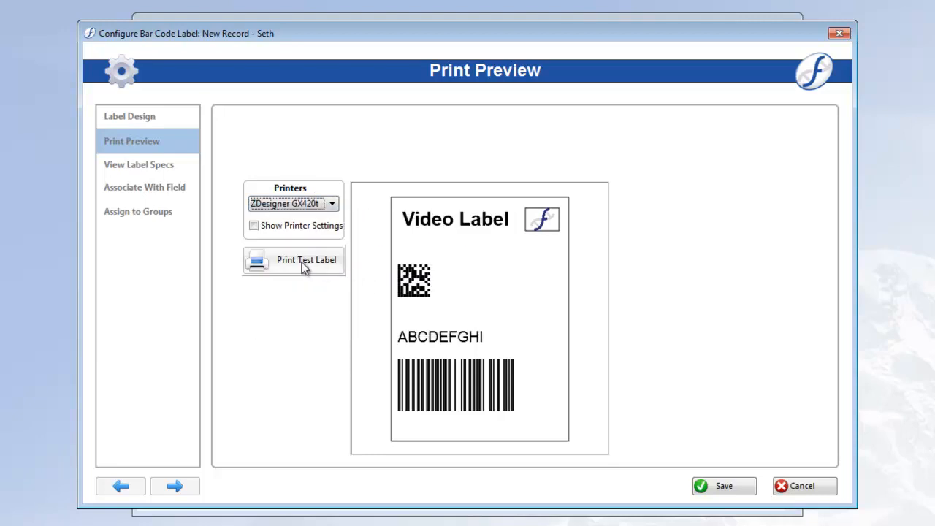
pyautogui.moveTo(347, 342)
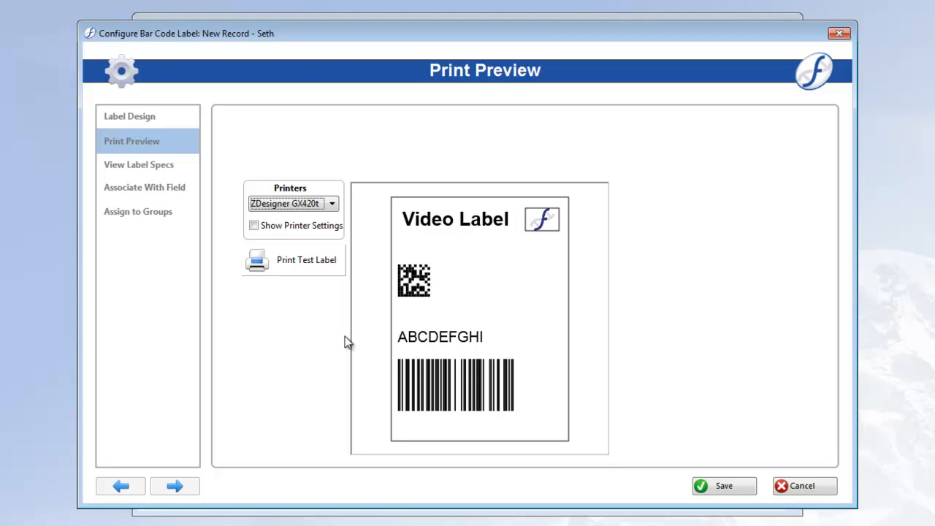
# Step: Print a test label, accept the scanning recommendation, and start a new label format name
pyautogui.click(307, 259)
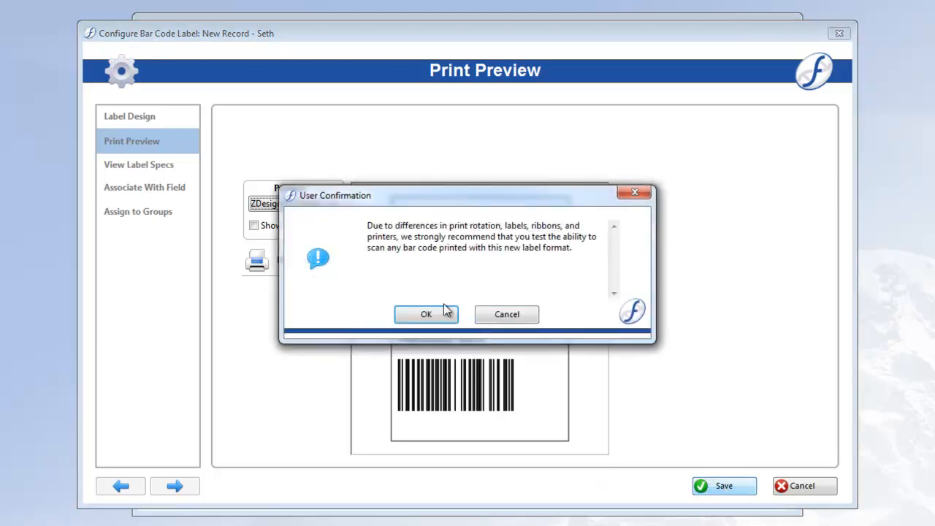
pyautogui.click(426, 314)
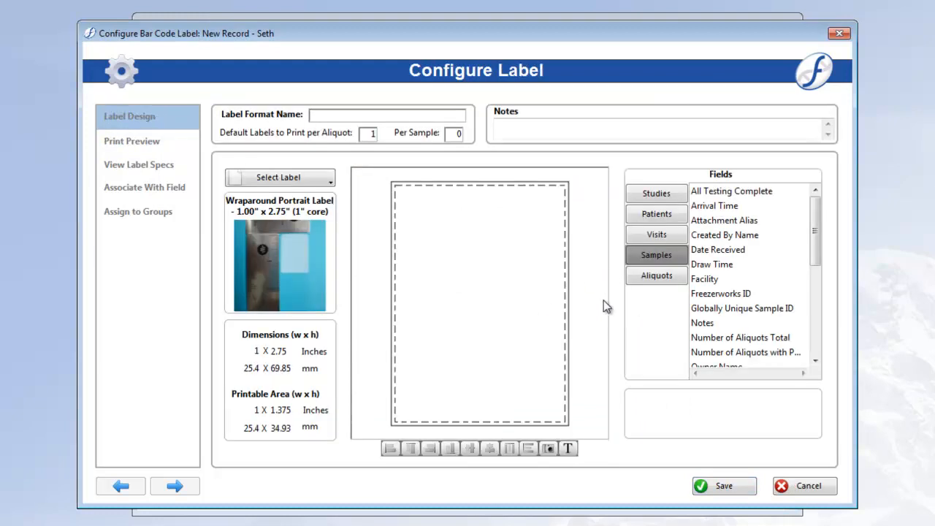
pyautogui.click(388, 114)
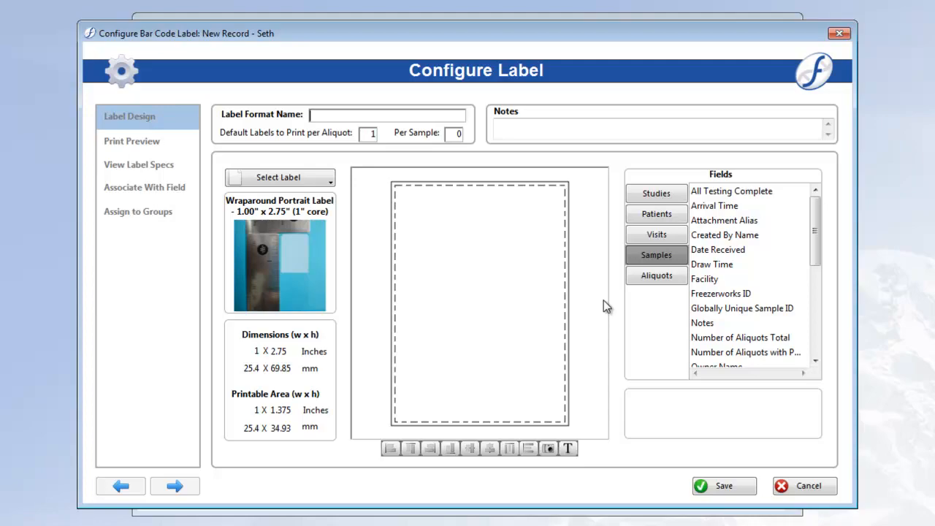